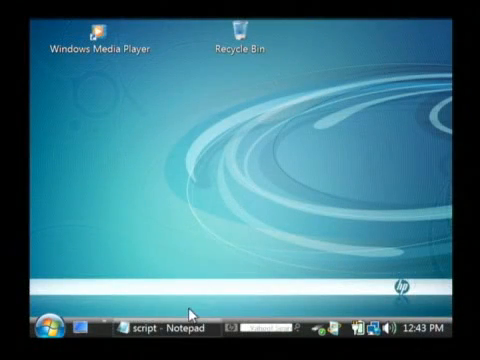
Restore the minimized script Notepad window from the taskbar.
{"action": "left_click", "coordinate": [164, 326]}
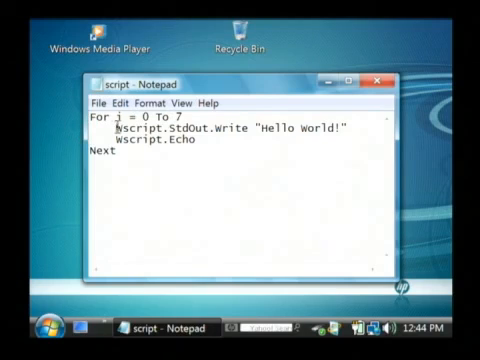
Launch Command Prompt via Start search for 'cmd', keeping the script open behind it.
{"action": "double_click", "coordinate": [136, 128]}
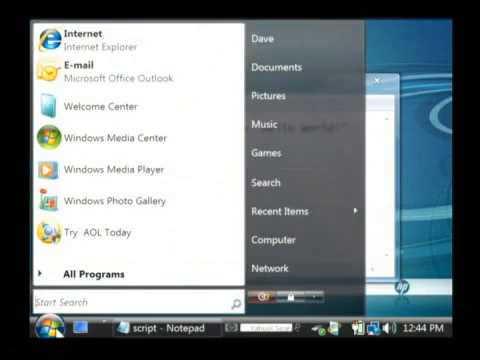
{"action": "left_click", "coordinate": [116, 300]}
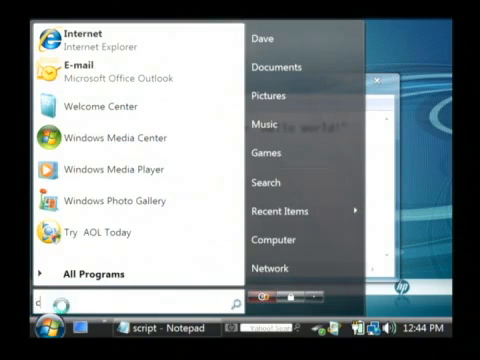
{"action": "type", "text": "cmd"}
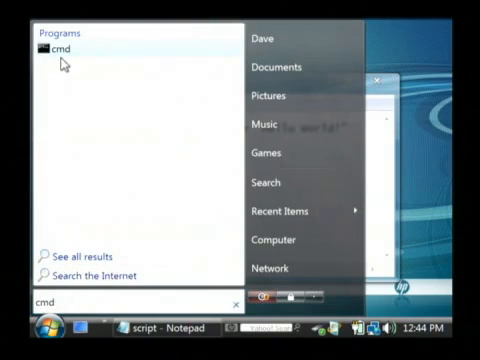
{"action": "left_click", "coordinate": [64, 44]}
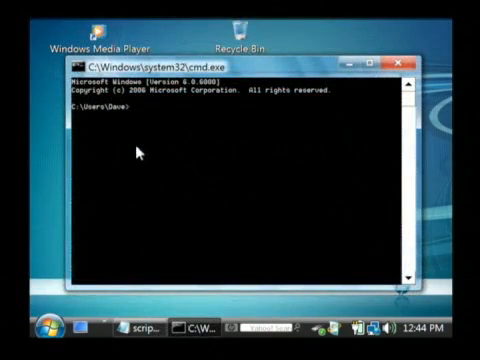
Change directory into the Documents folder with cd.
{"action": "type", "text": "cd Doc"}
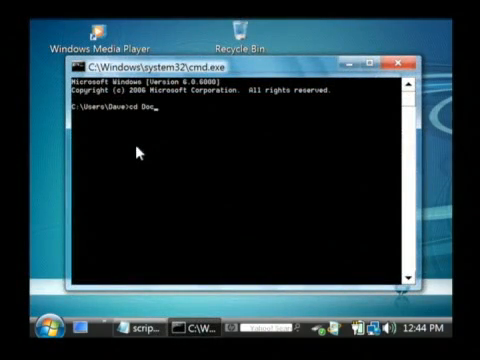
{"action": "key", "text": "Return"}
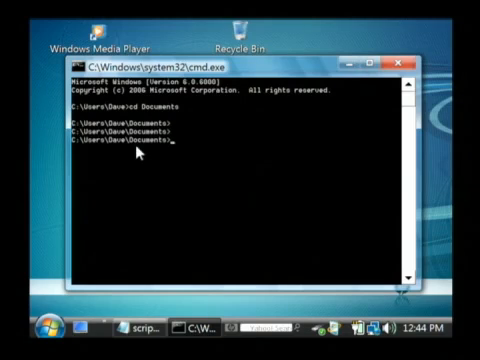
Enter the command 'cscript script.vbs' at the prompt.
{"action": "type", "text": "csc"}
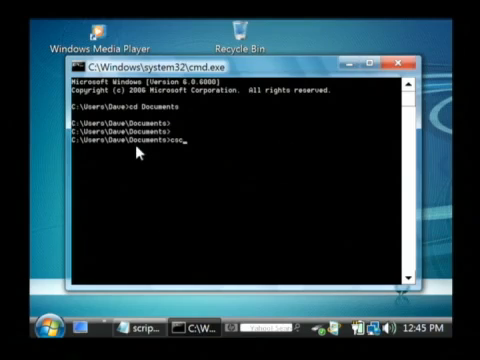
{"action": "type", "text": "ript"}
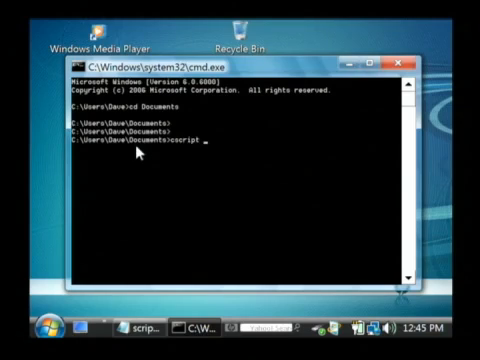
{"action": "type", "text": "script"}
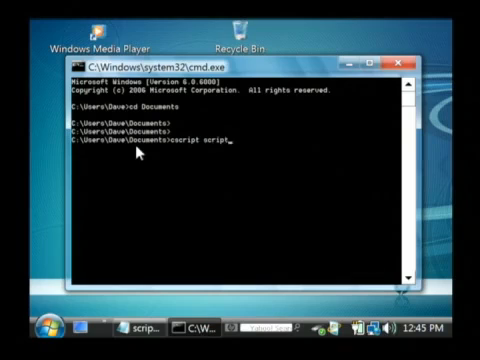
{"action": "type", "text": ".vbs"}
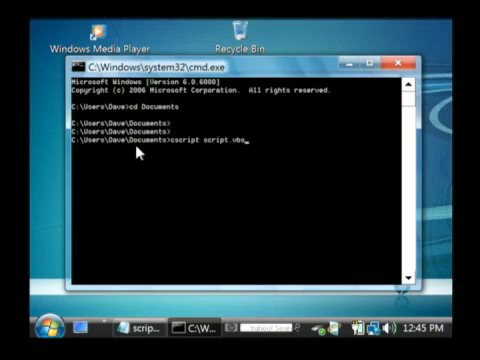